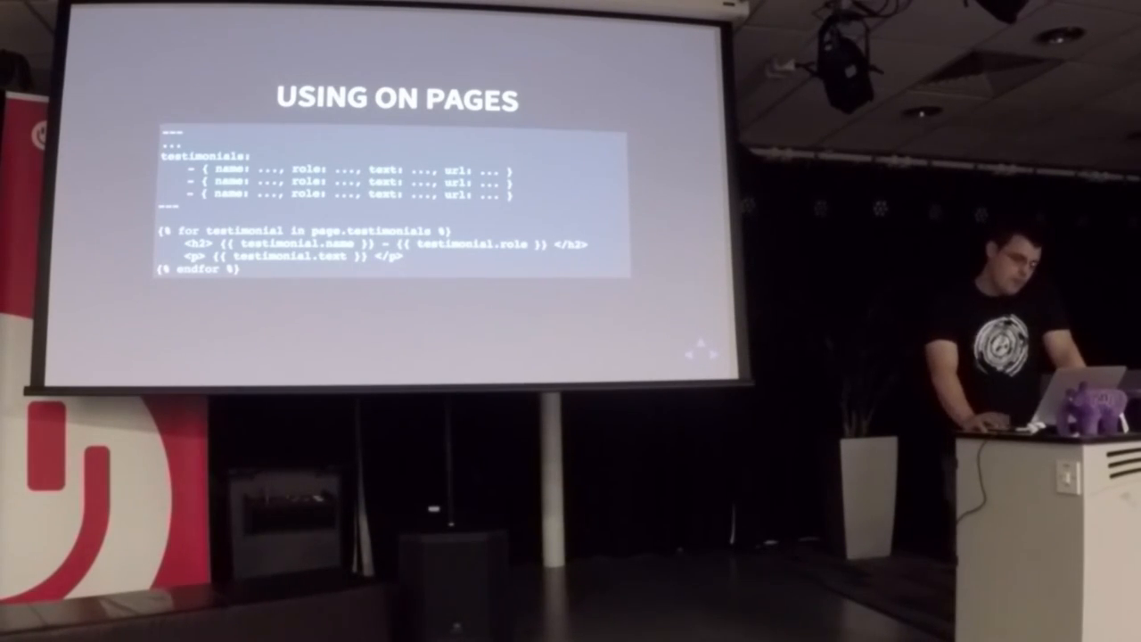
{"action": "key", "text": "Right"}
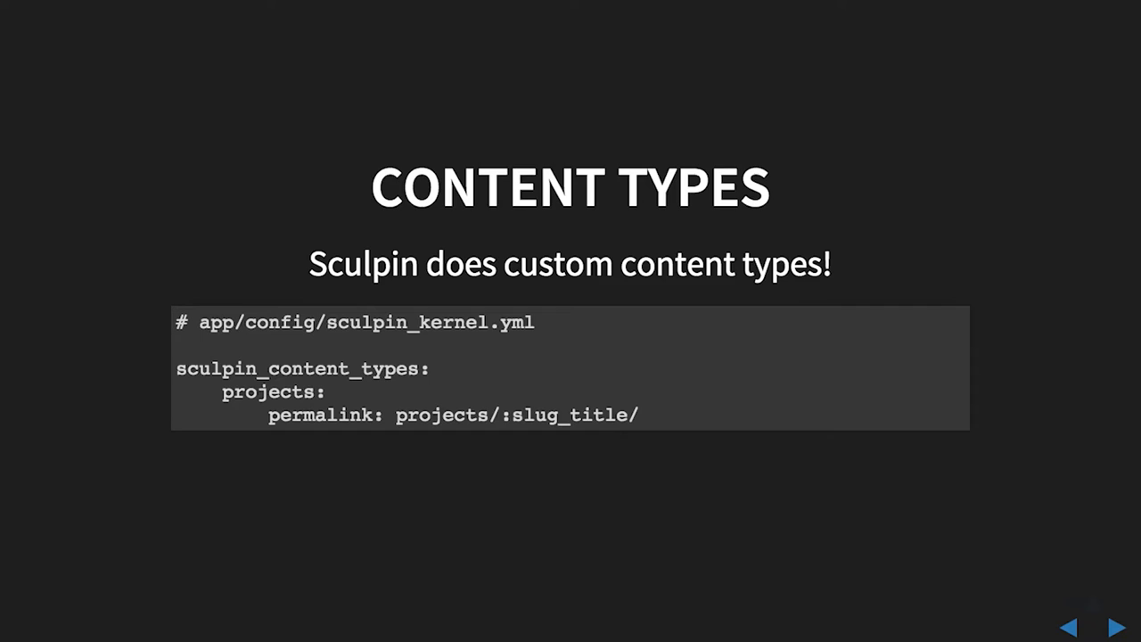
{"action": "left_click", "coordinate": [1116, 628]}
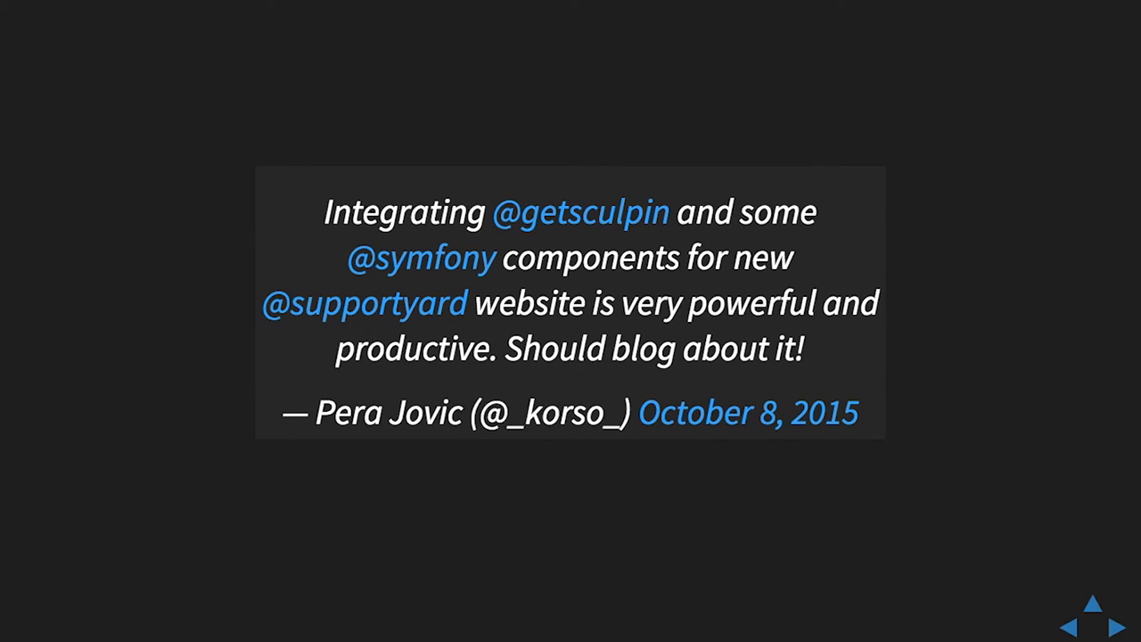